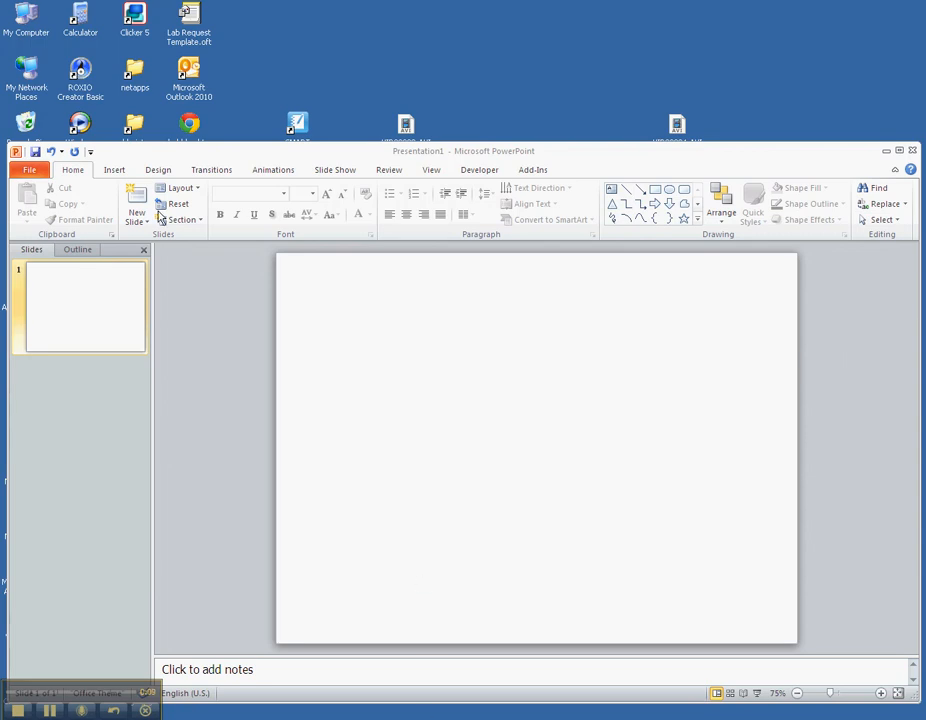
- Insert tango.jpg from the Argentina pictures folder onto the blank slide
click(180, 189)
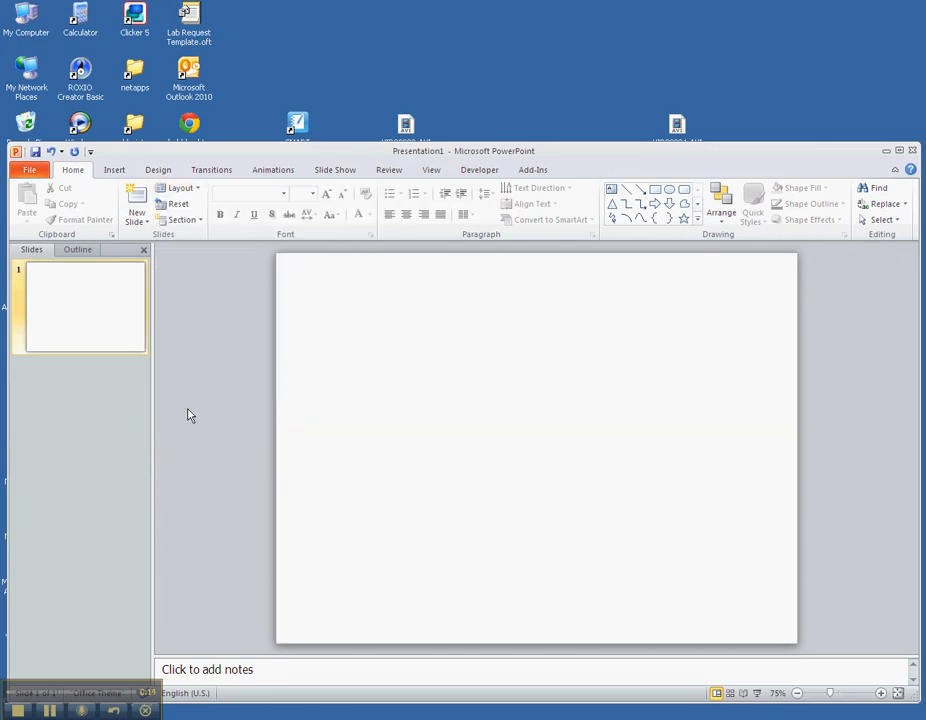
mouse_move(176, 204)
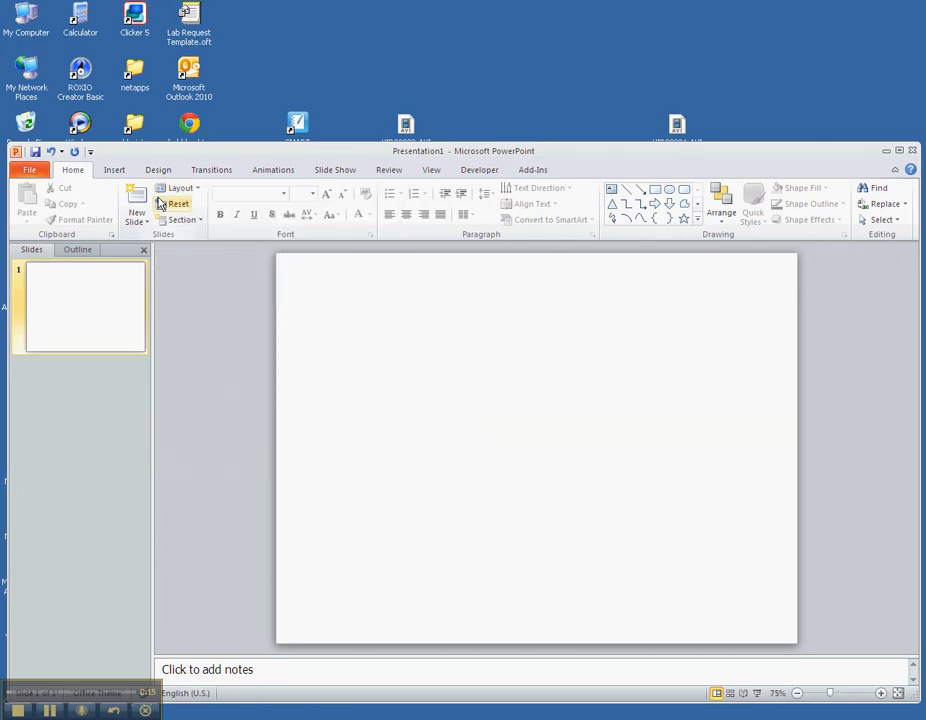
click(114, 169)
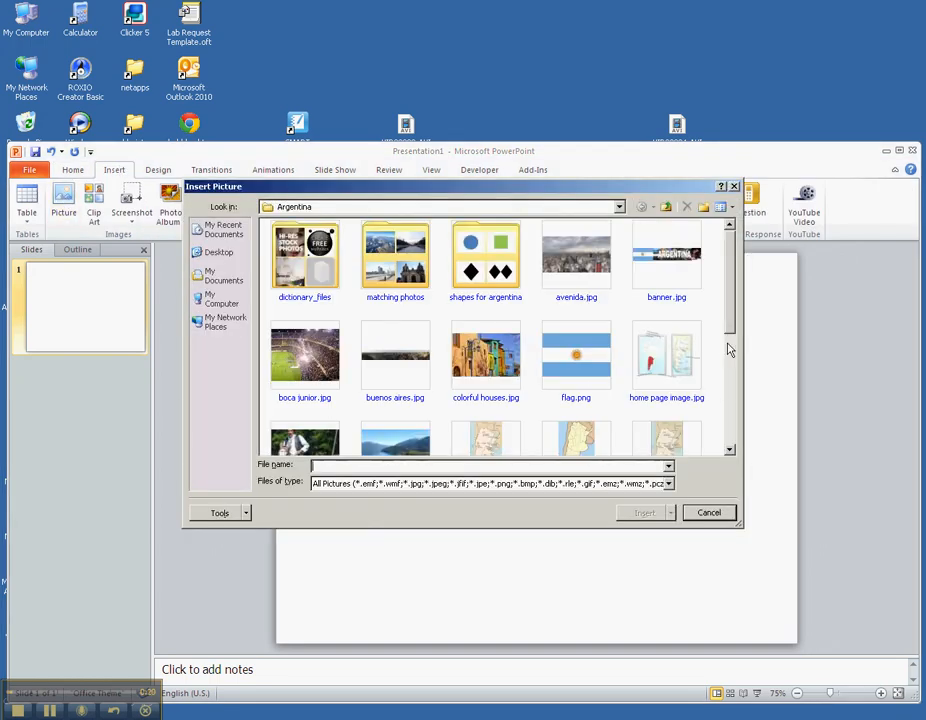
scroll(down, 3)
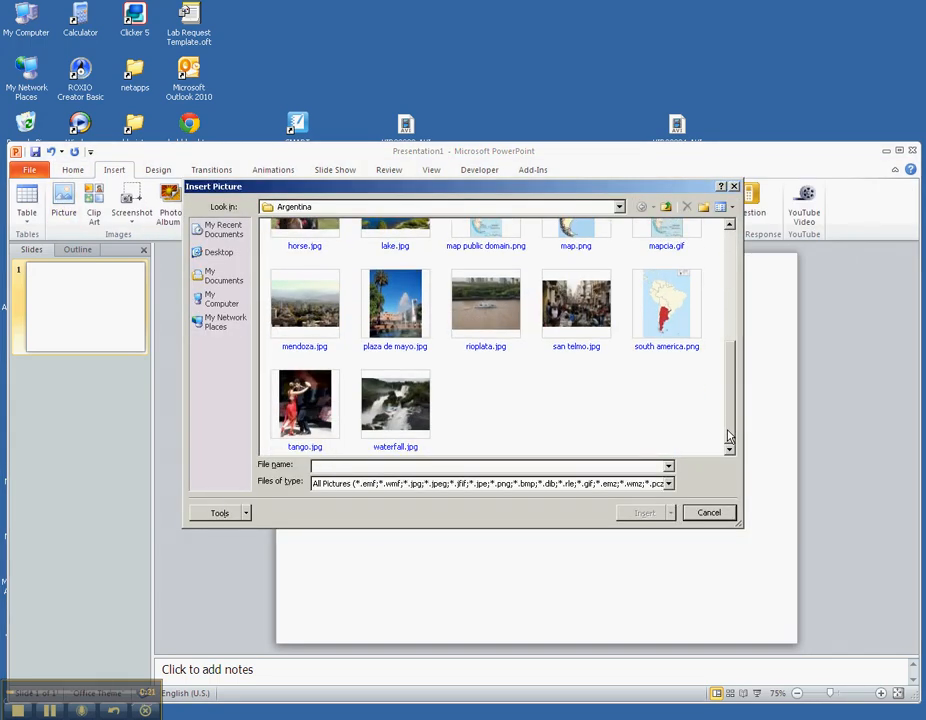
click(304, 403)
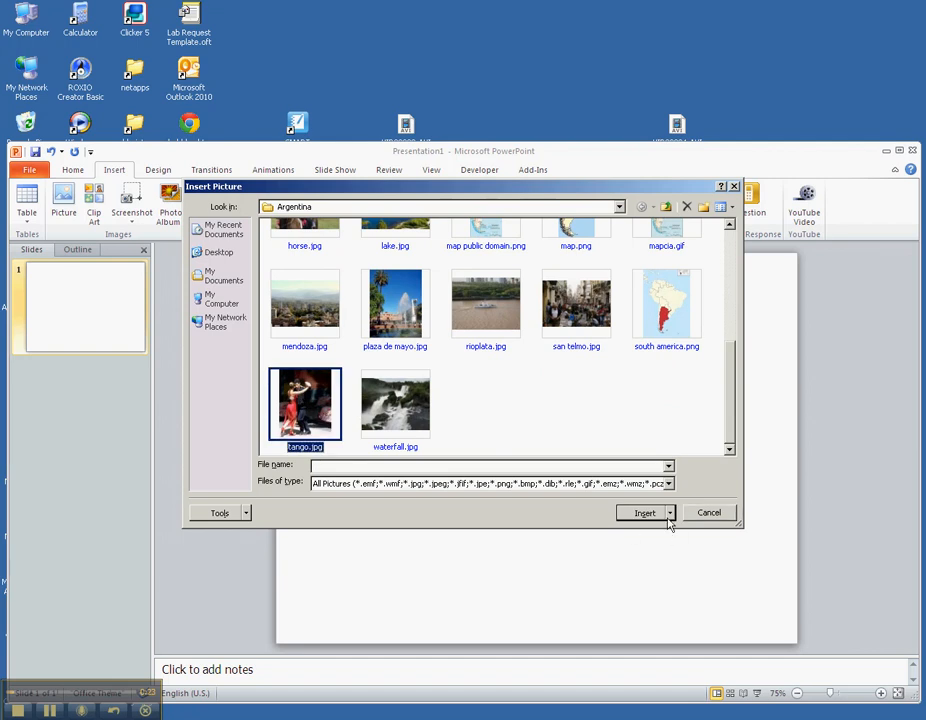
click(644, 512)
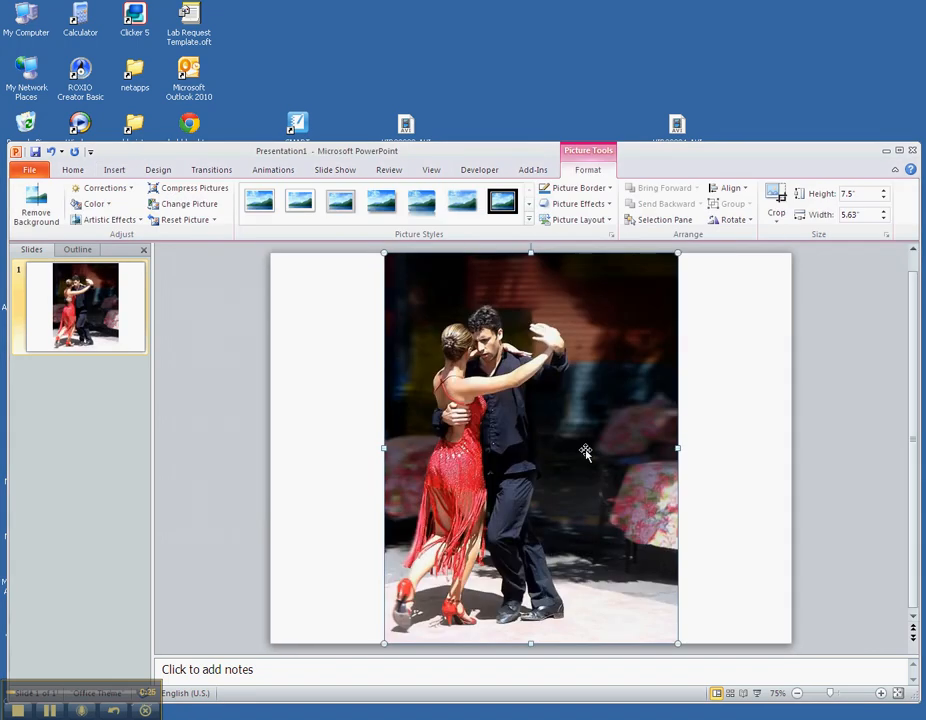
- Give the slide a solid black background fill in the Format Background settings
click(157, 169)
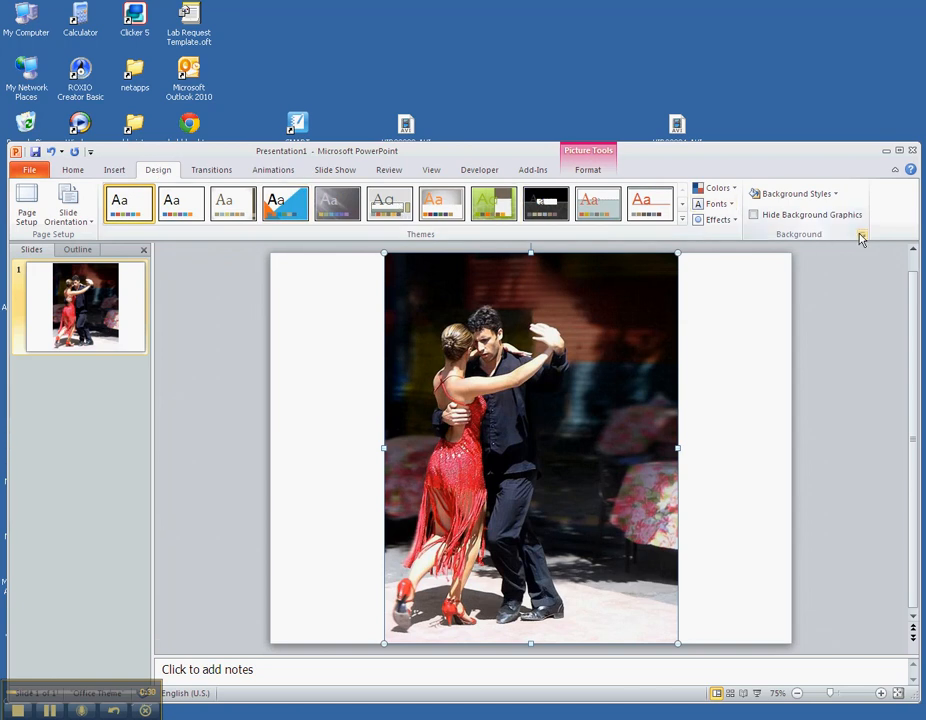
click(861, 234)
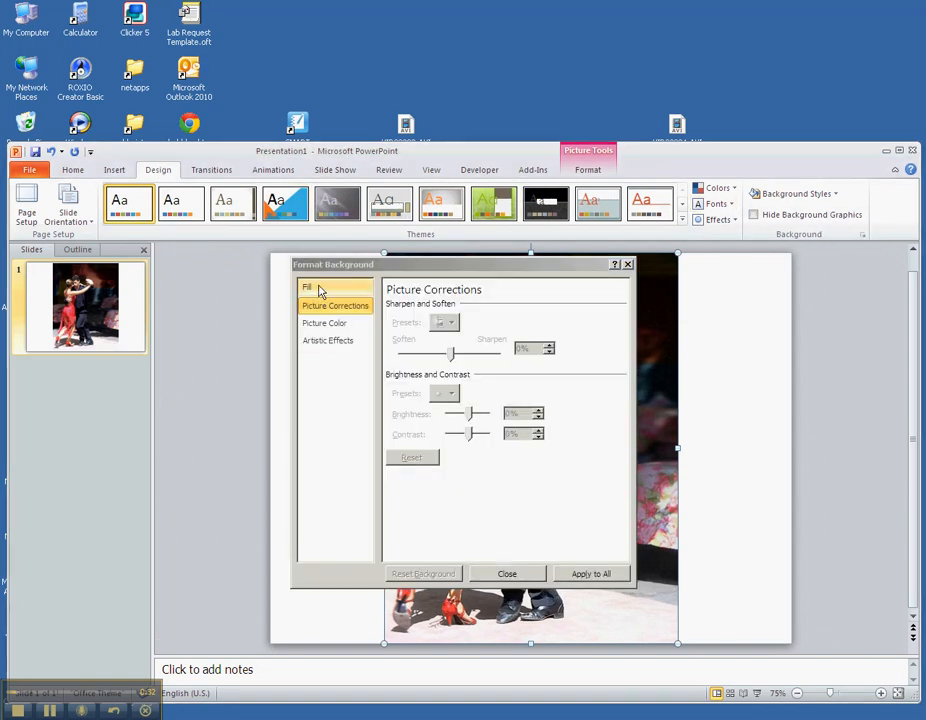
click(308, 287)
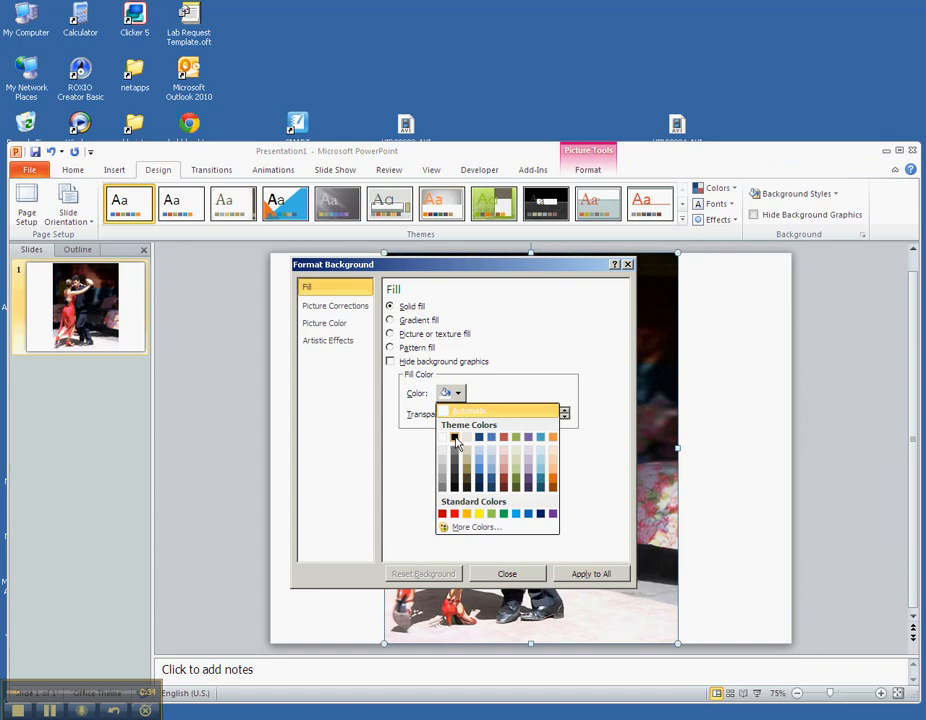
click(506, 573)
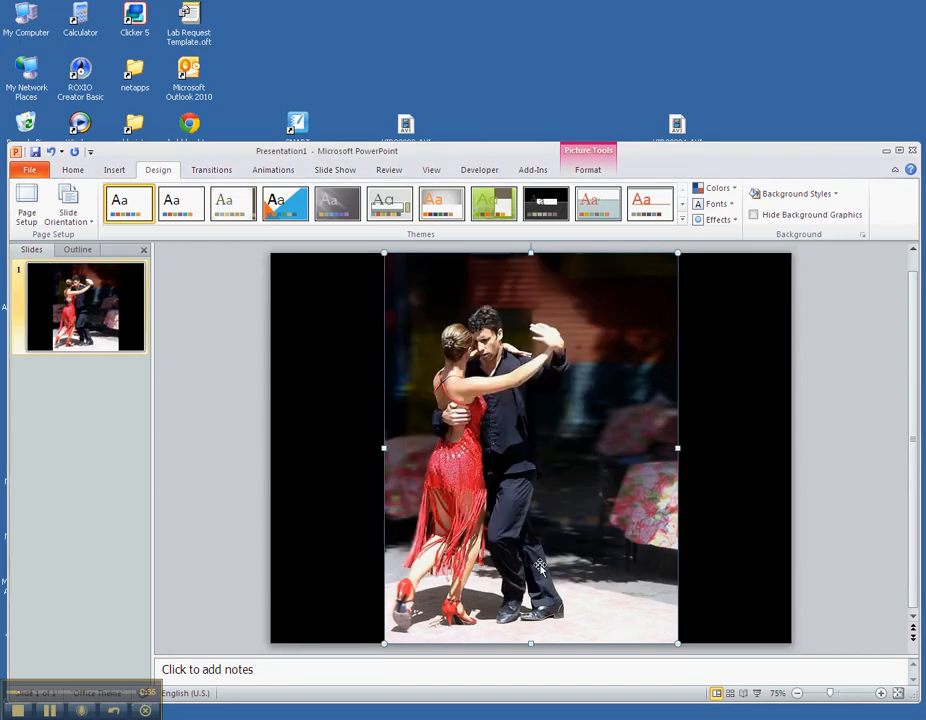
click(588, 151)
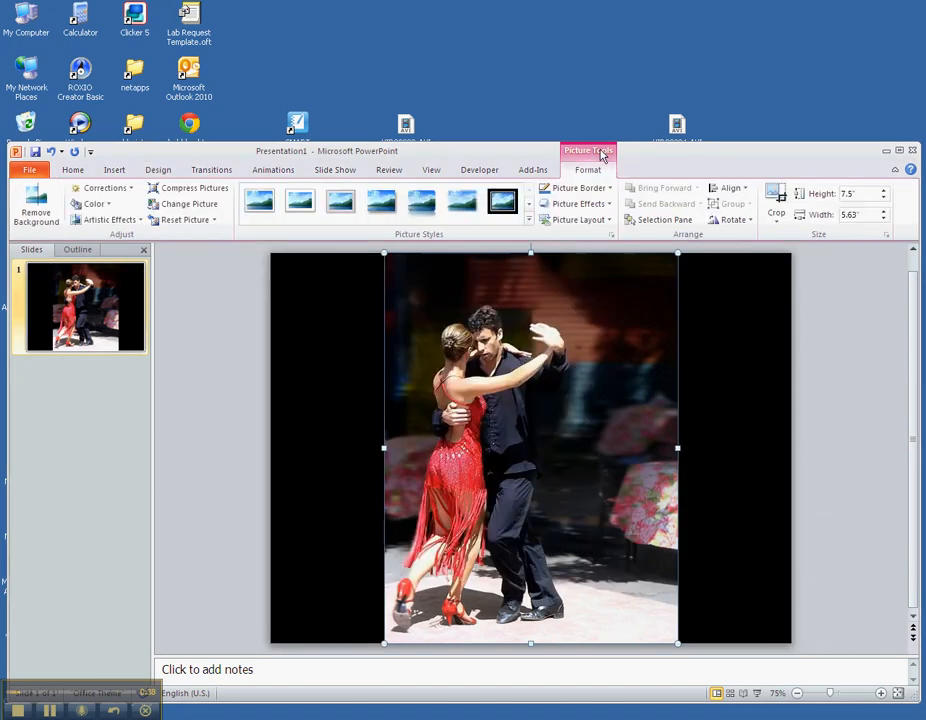
- Apply a picture style with a light frame and soft edges to the tango photo
click(339, 201)
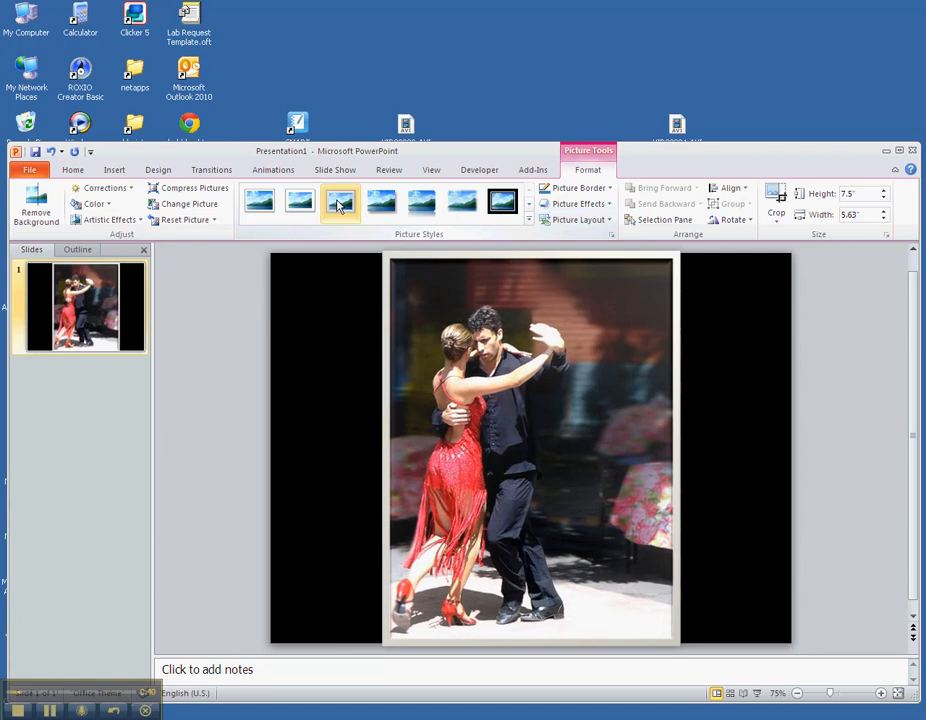
click(114, 169)
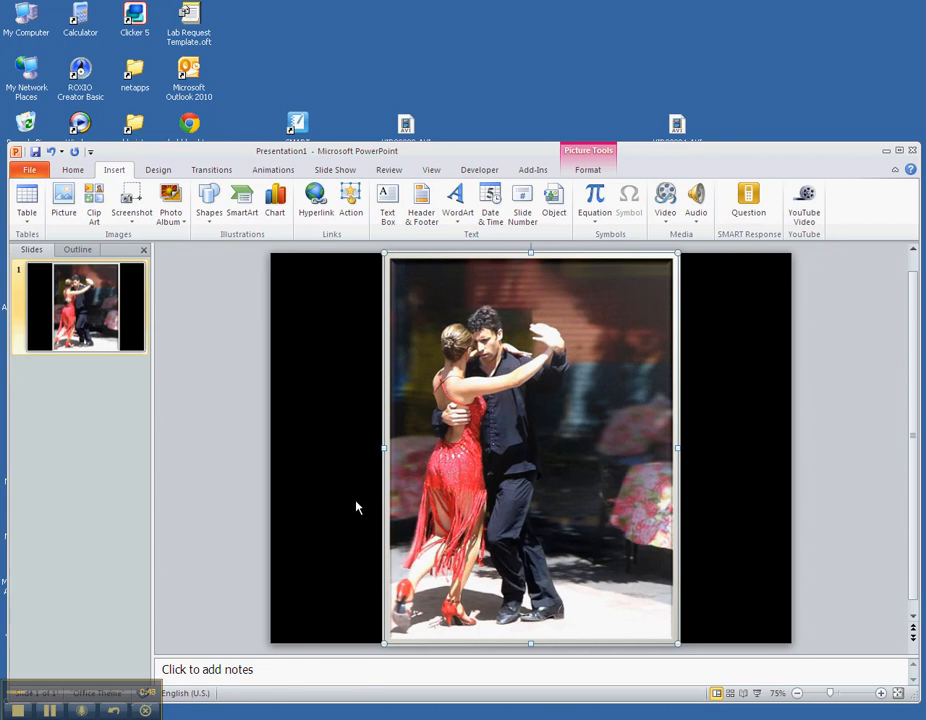
mouse_move(358, 506)
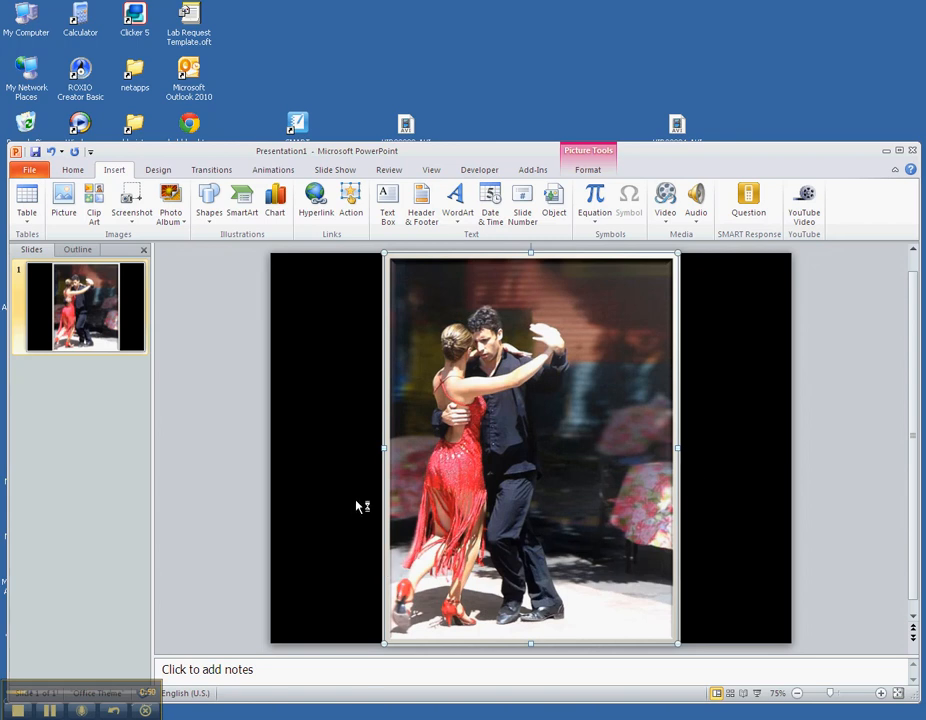
mouse_move(258, 333)
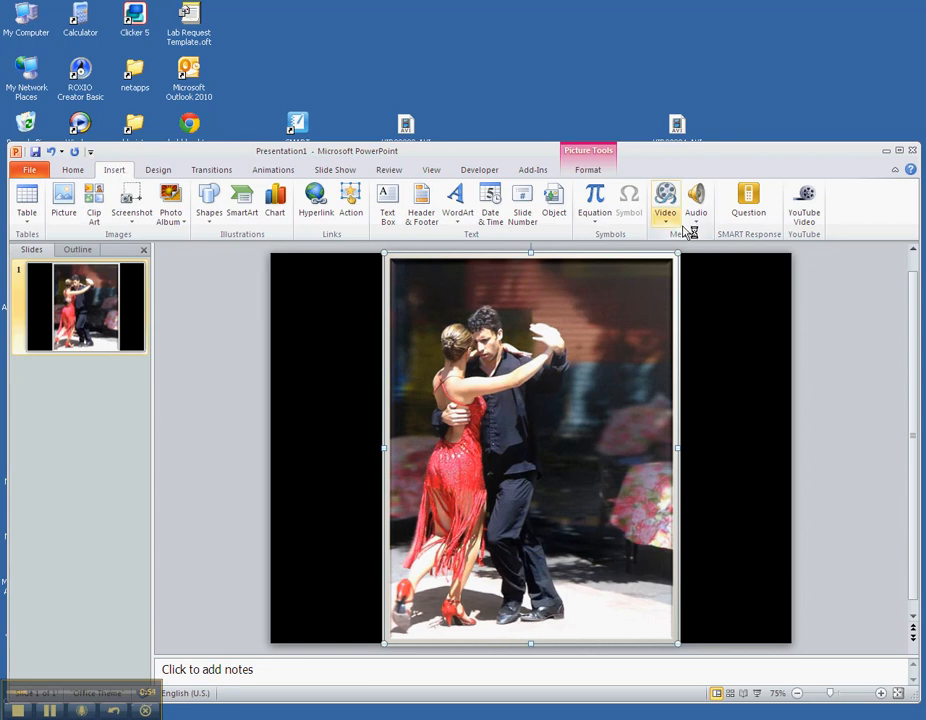
- Record a roughly 5-second audio clip using Insert > Audio > Record Audio
click(696, 200)
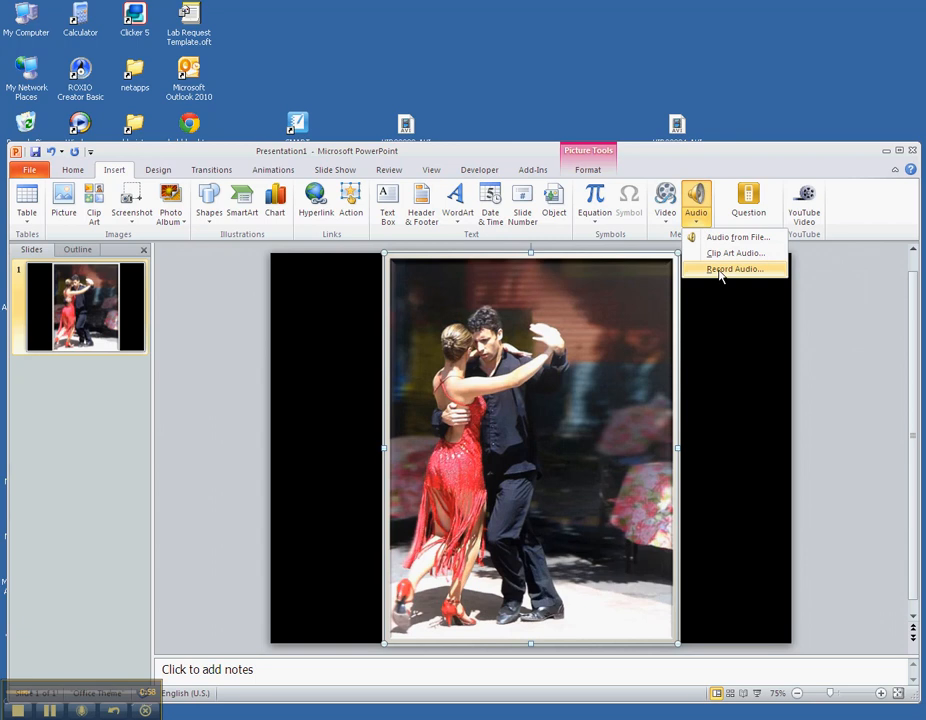
click(733, 268)
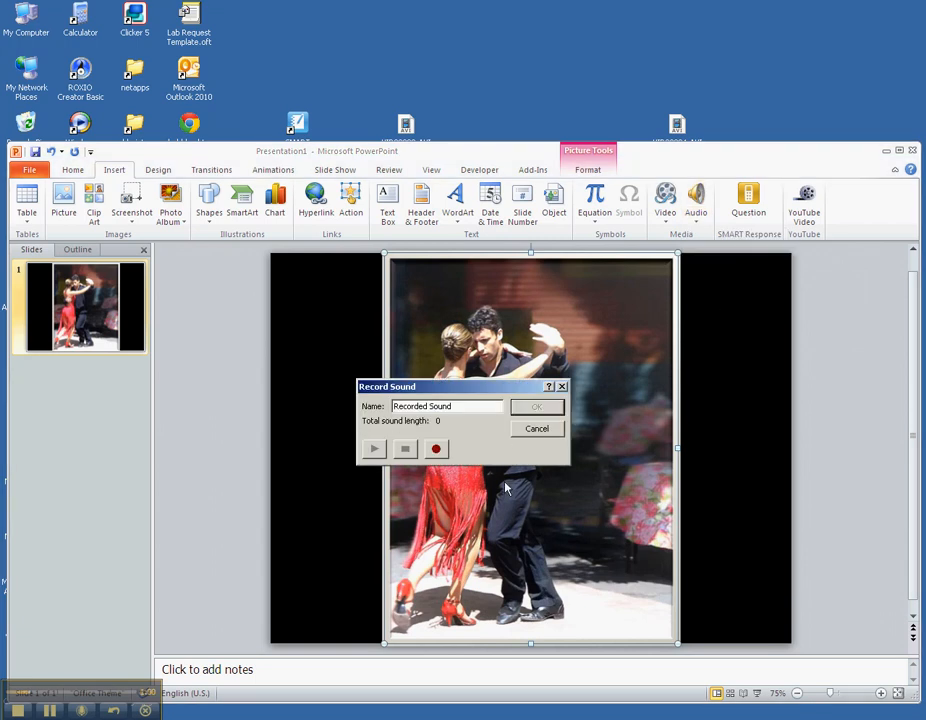
click(435, 448)
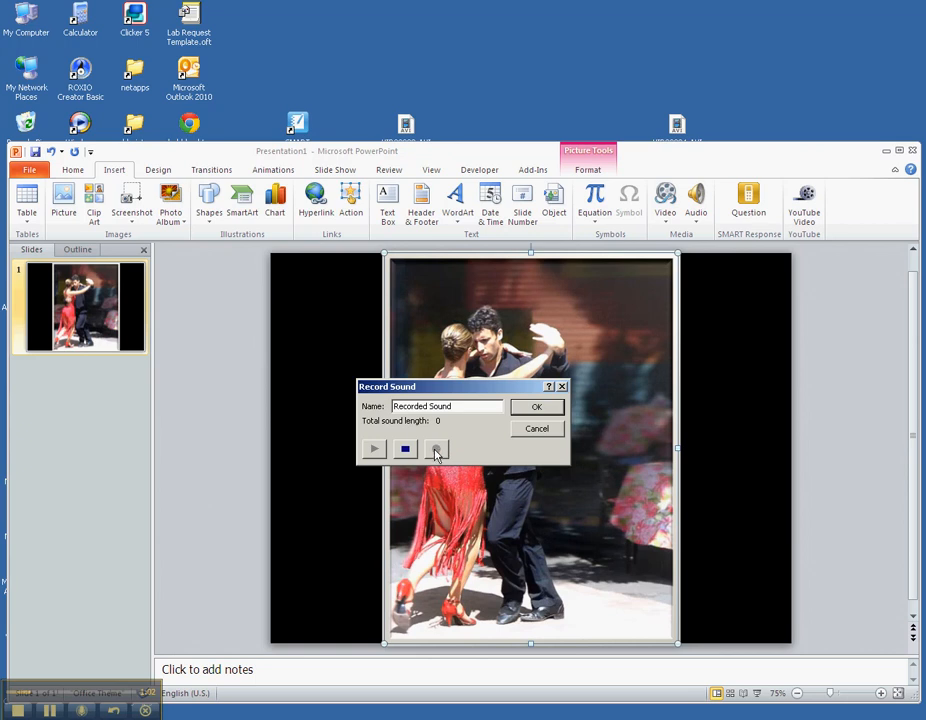
click(435, 448)
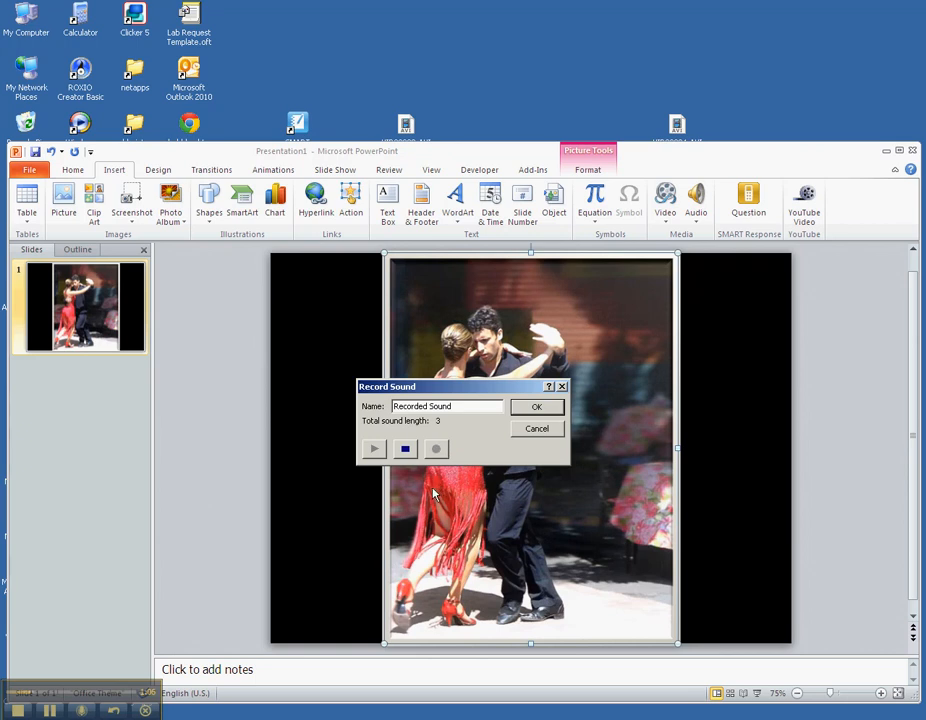
click(405, 448)
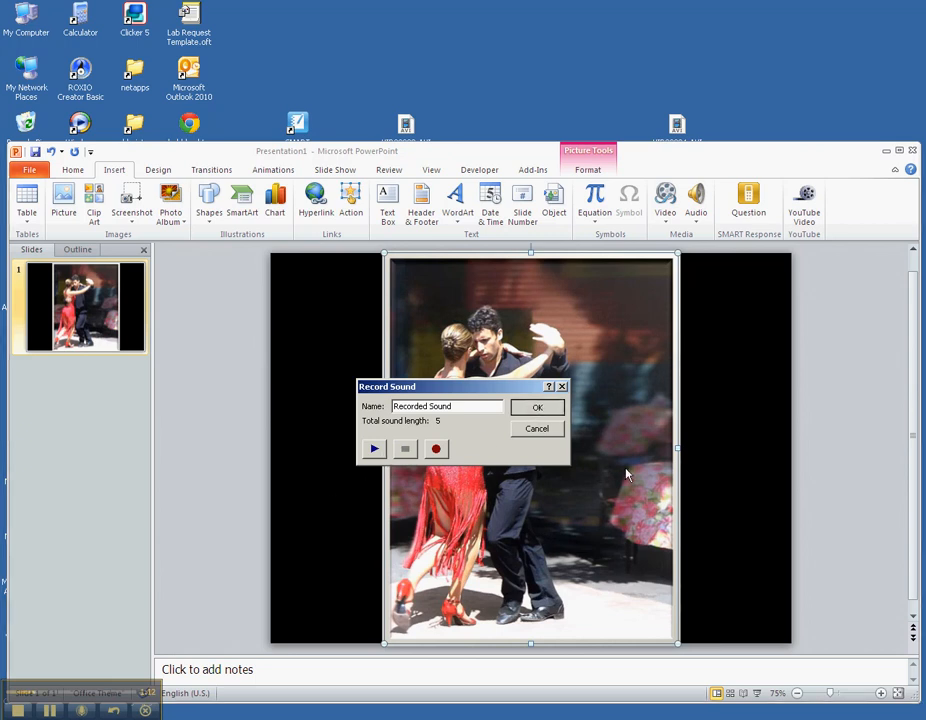
mouse_move(619, 343)
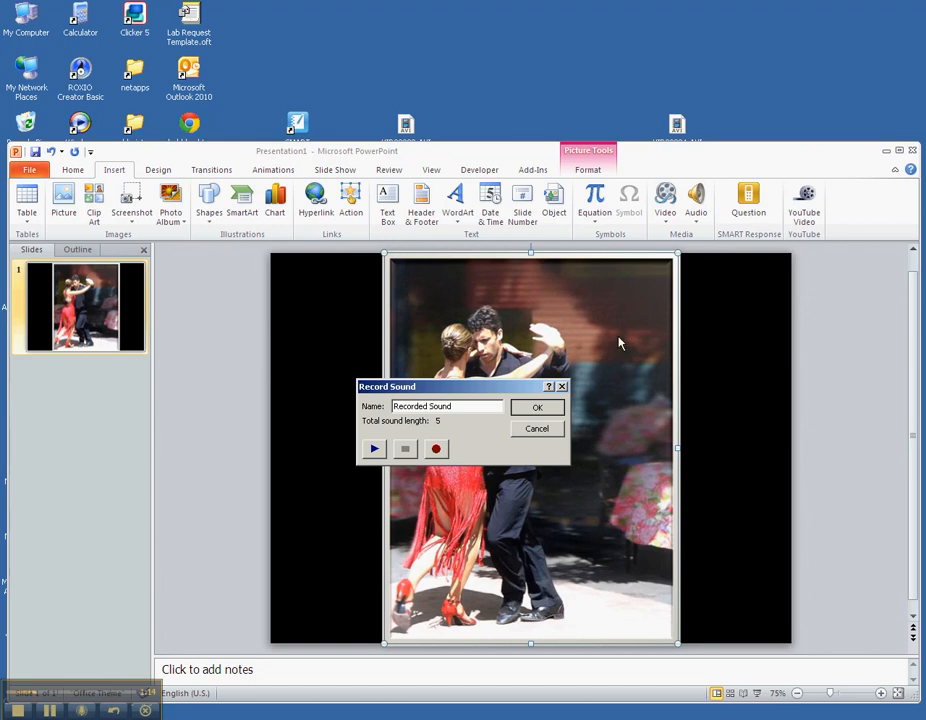
mouse_move(634, 347)
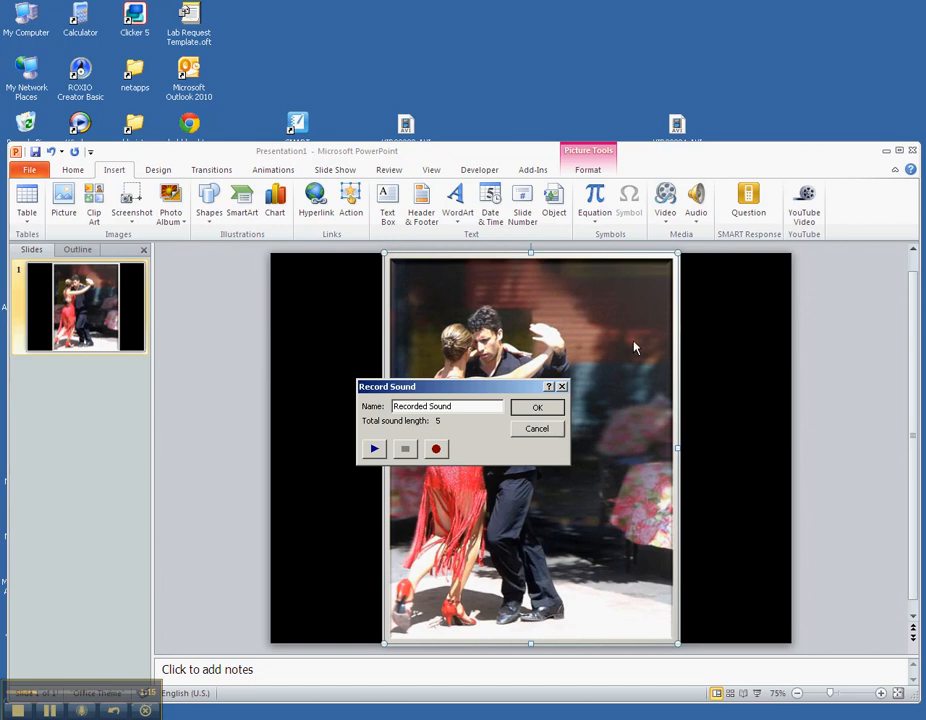
mouse_move(575, 539)
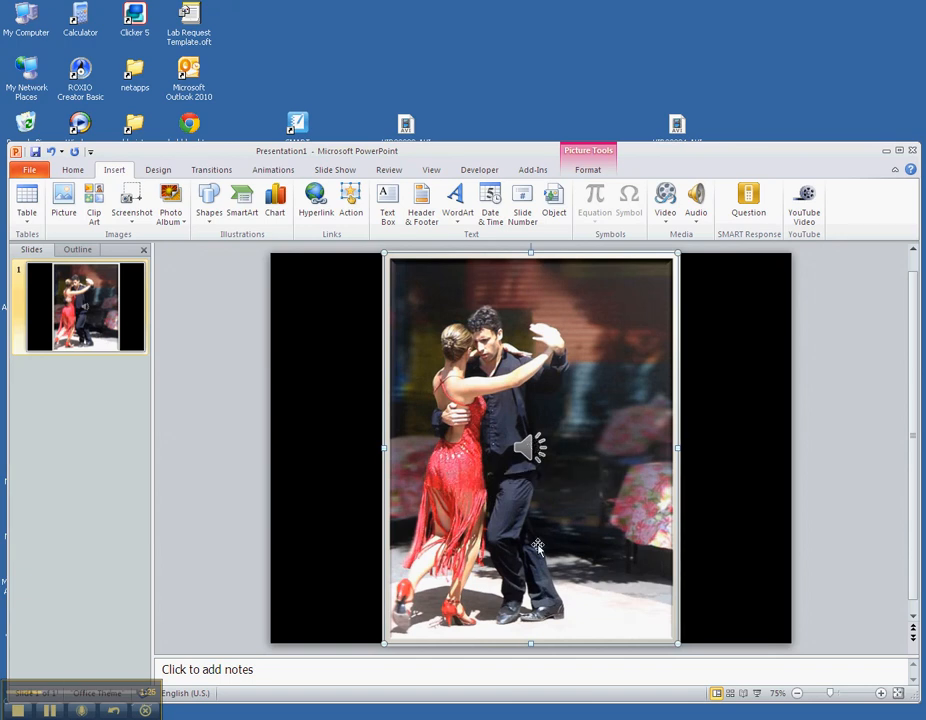
mouse_move(335, 507)
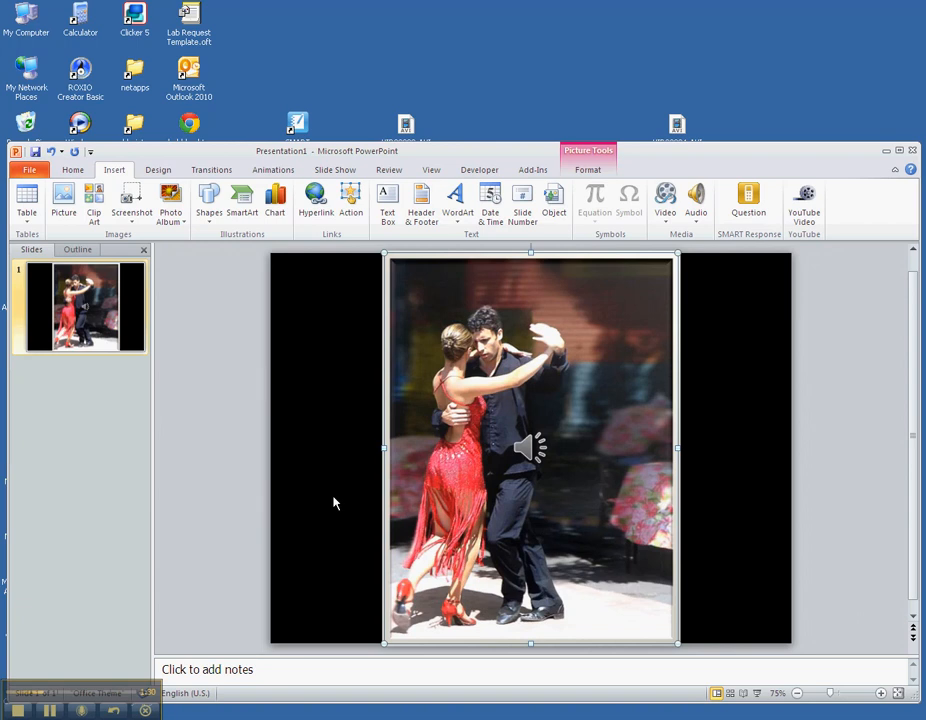
mouse_move(358, 373)
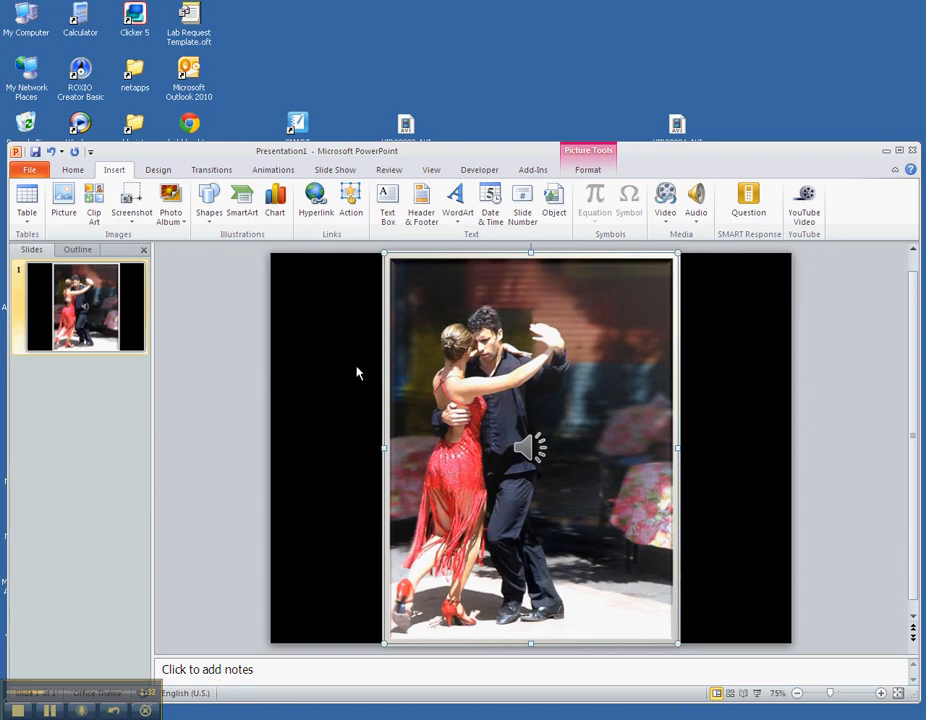
- Open the Save As dialog from the File menu
click(29, 169)
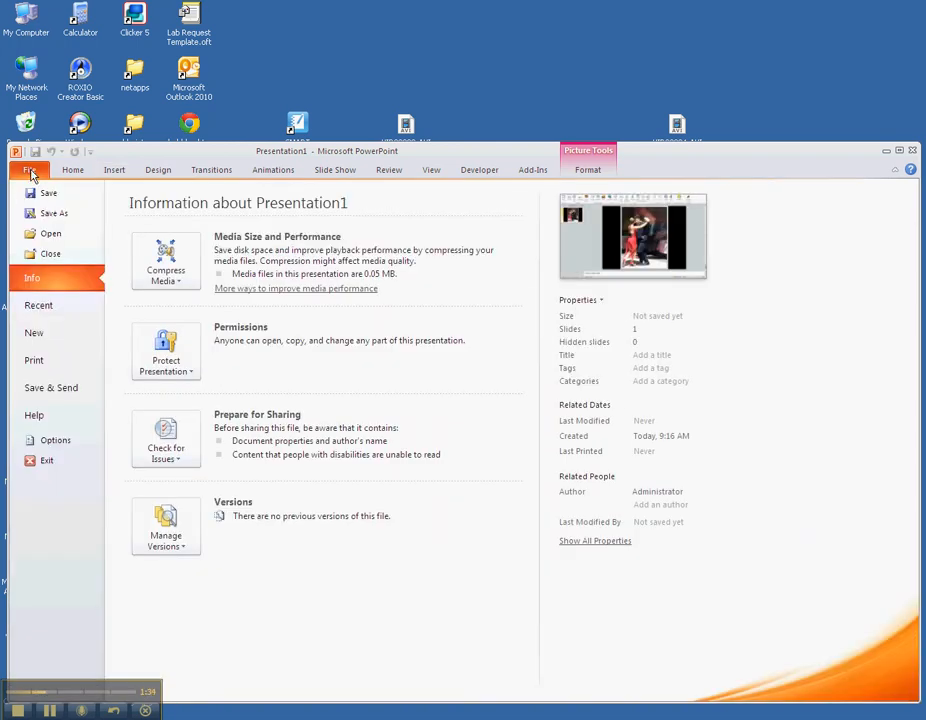
click(54, 213)
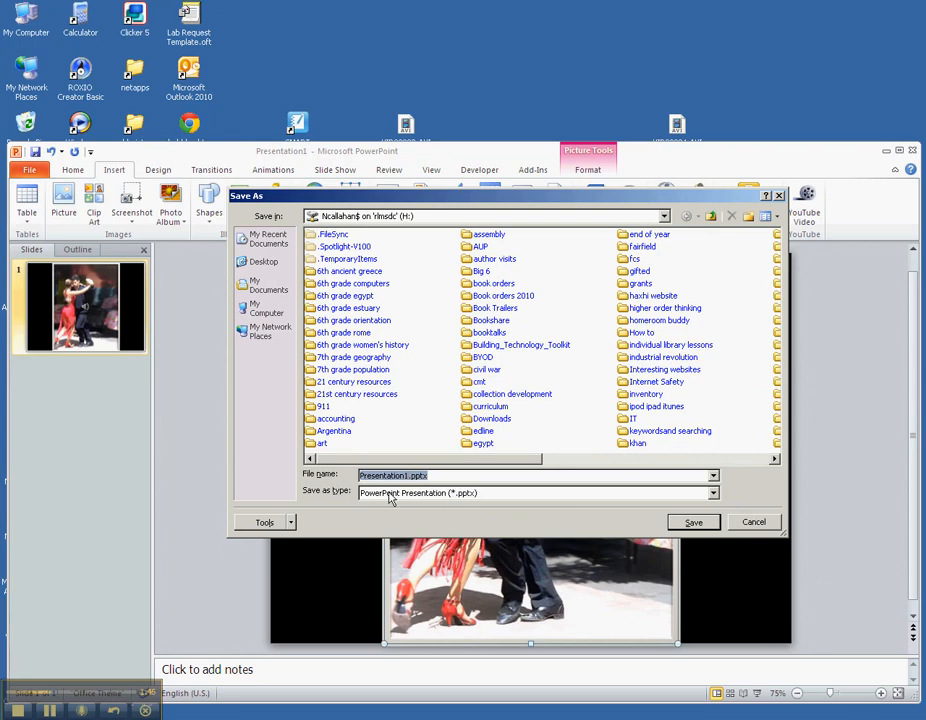
mouse_move(470, 500)
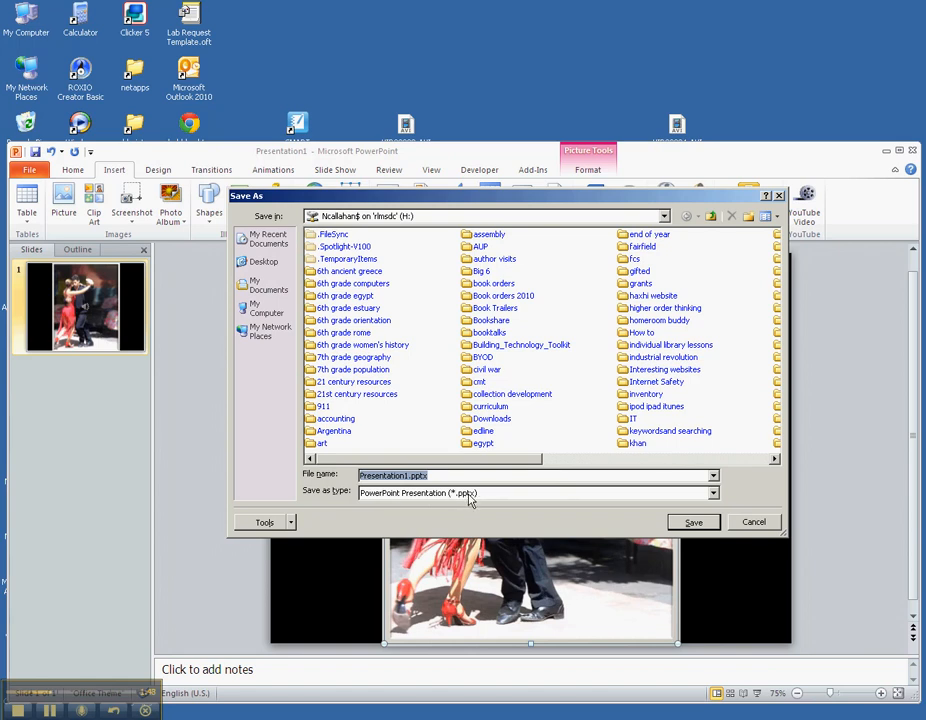
- Choose PowerPoint Show (*.ppsx) as the save type, naming the file Presentation1.ppsx
click(712, 492)
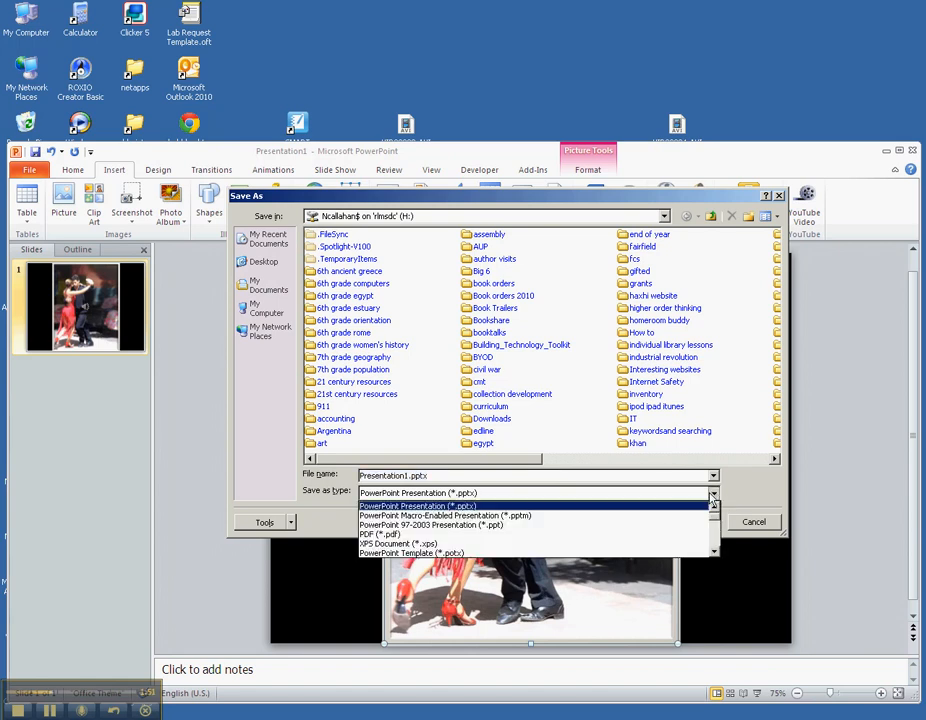
scroll(down, 3)
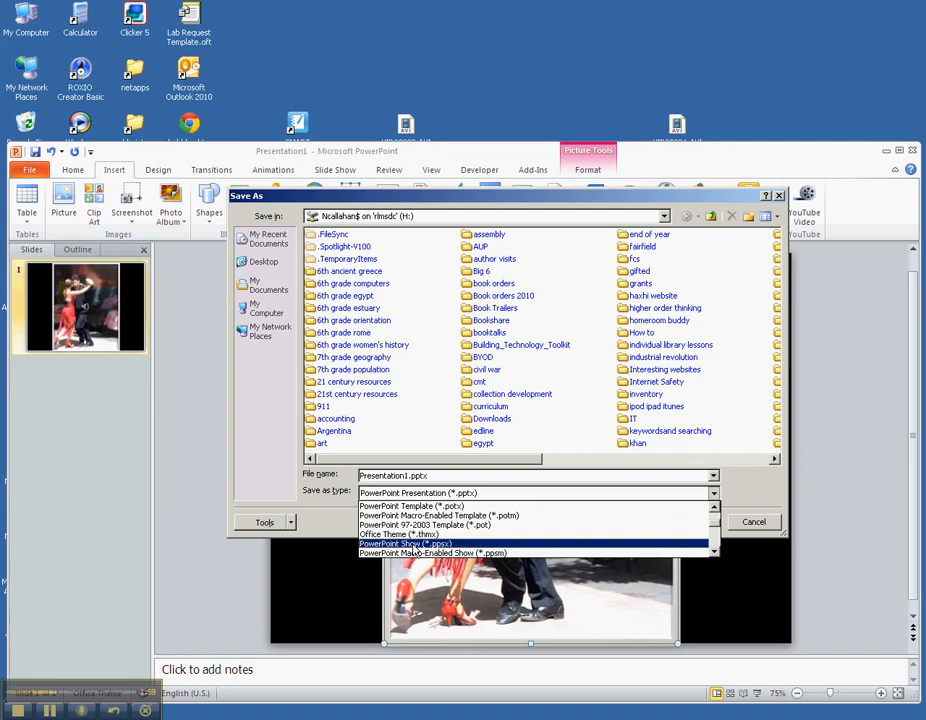
mouse_move(415, 550)
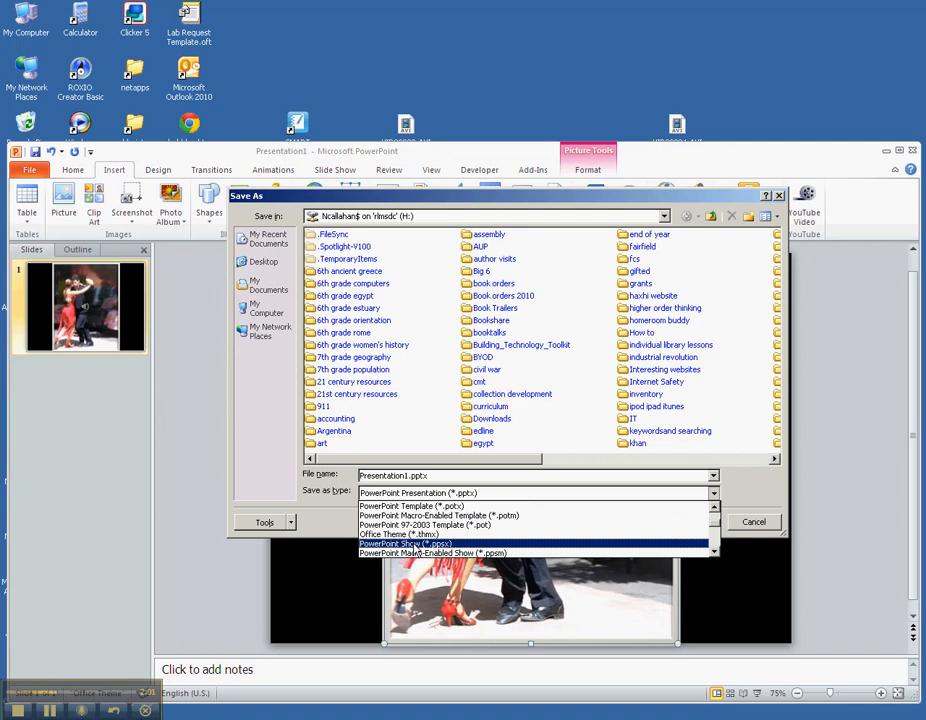
click(405, 543)
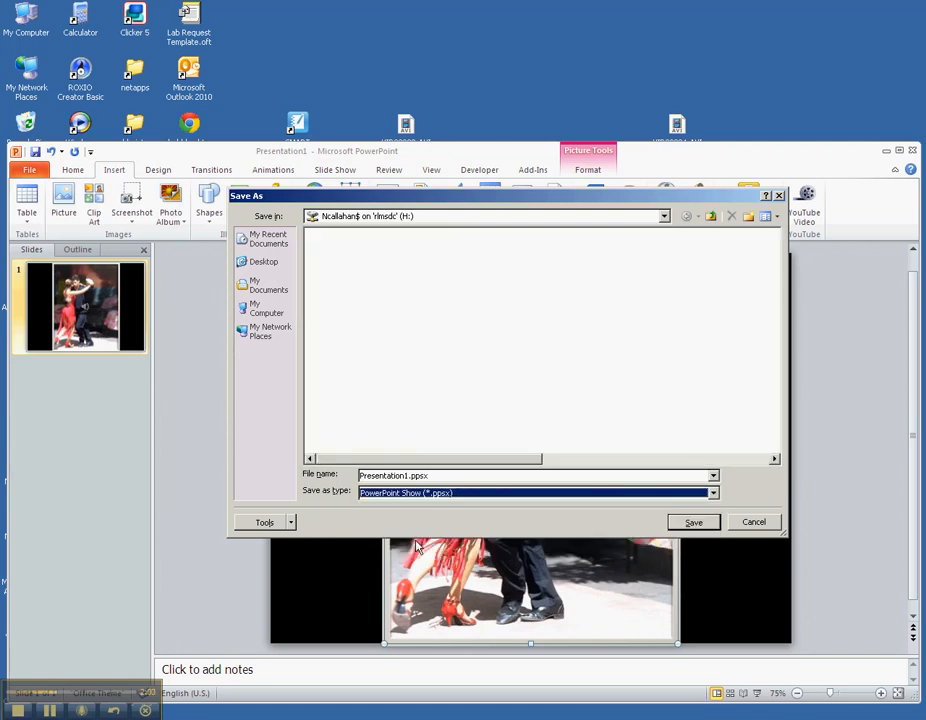